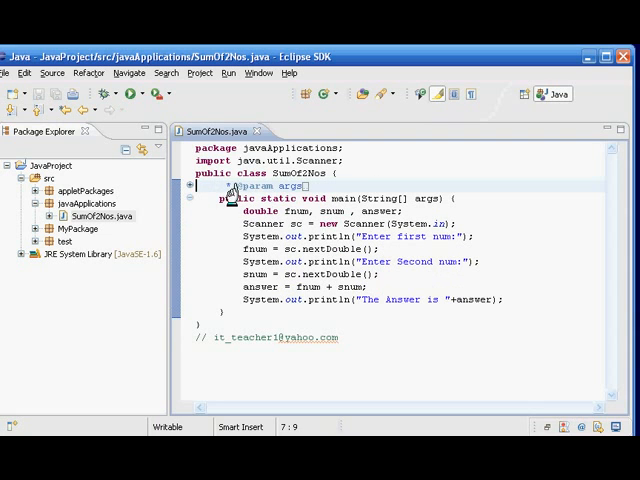
mouse_move(264, 150)
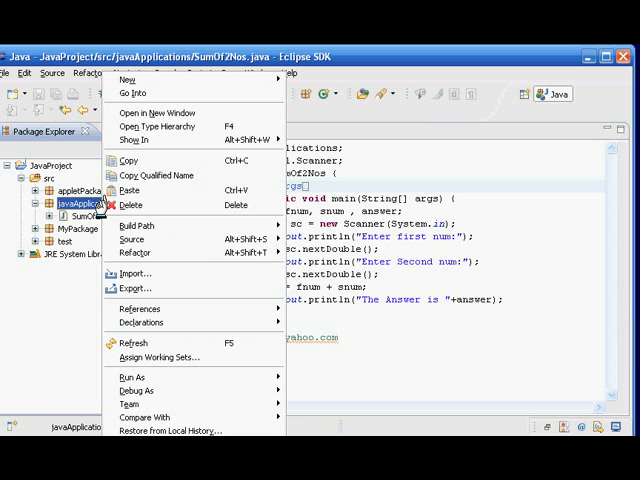
Create class Calc in javaApplications with a public static void main stub.
left_click(128, 80)
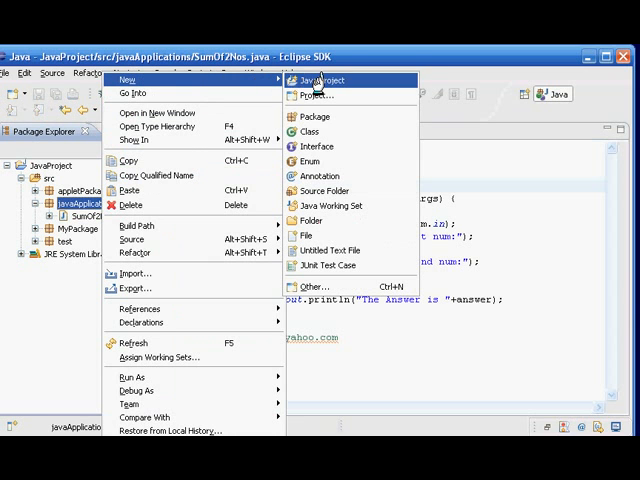
left_click(312, 132)
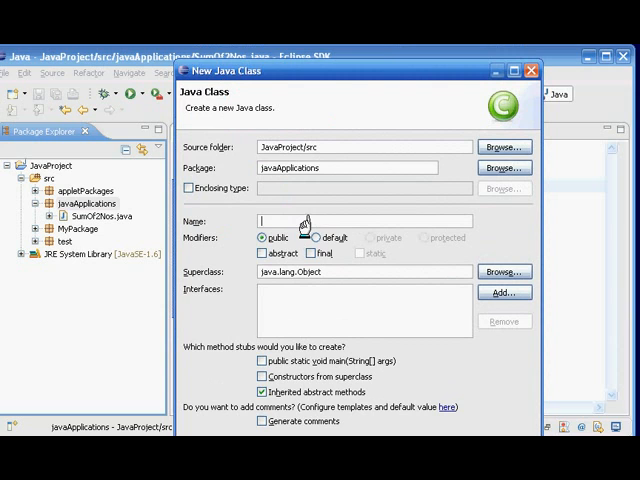
type("Calc")
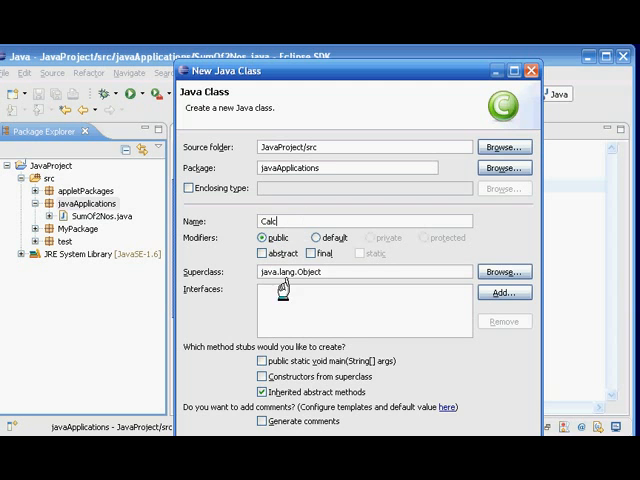
left_click(258, 360)
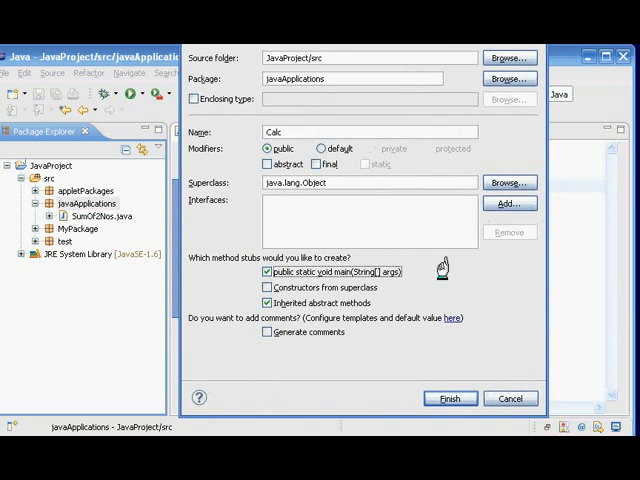
left_click(448, 398)
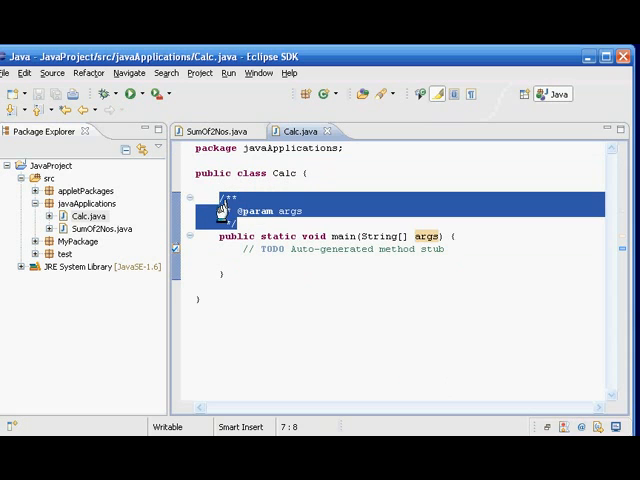
Write the declaration double a,b, ans; at the start of main.
left_click(200, 196)
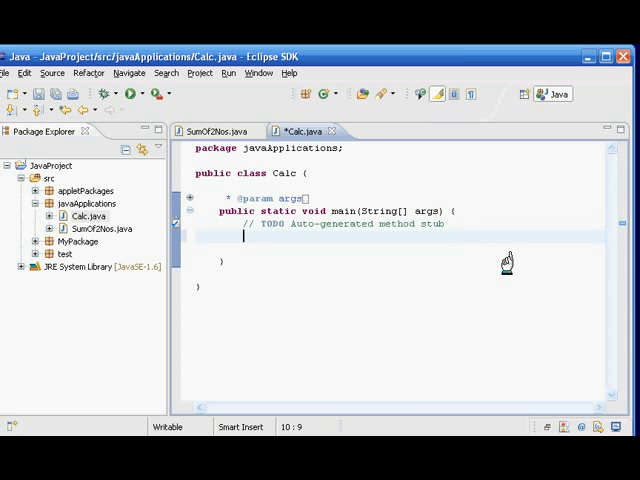
type("b")
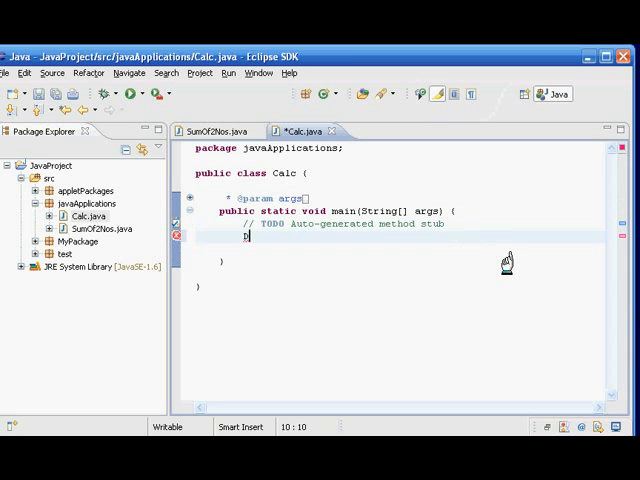
type("ouble")
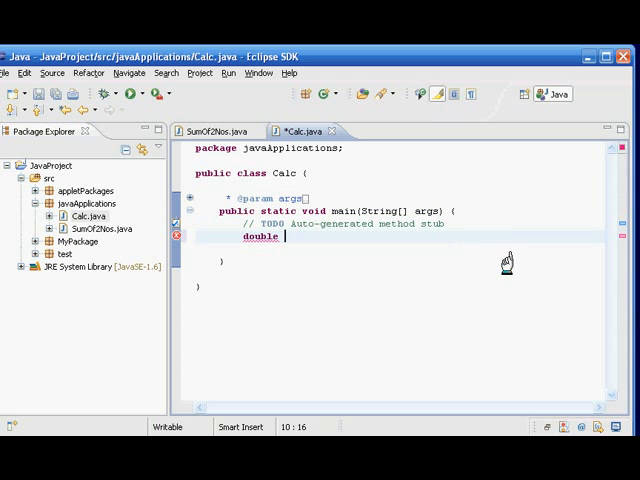
type("ab")
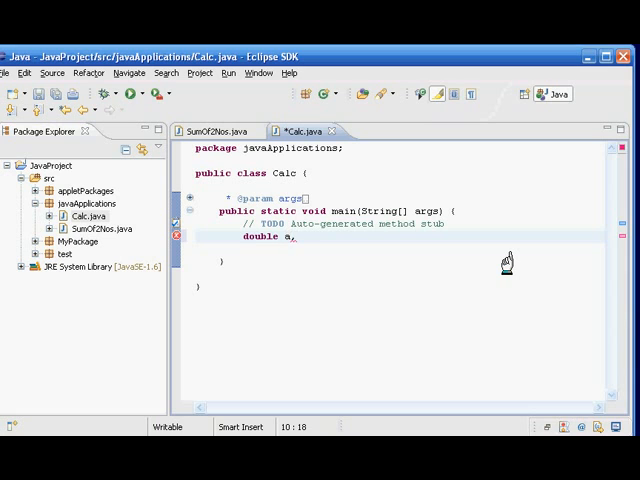
type("b,")
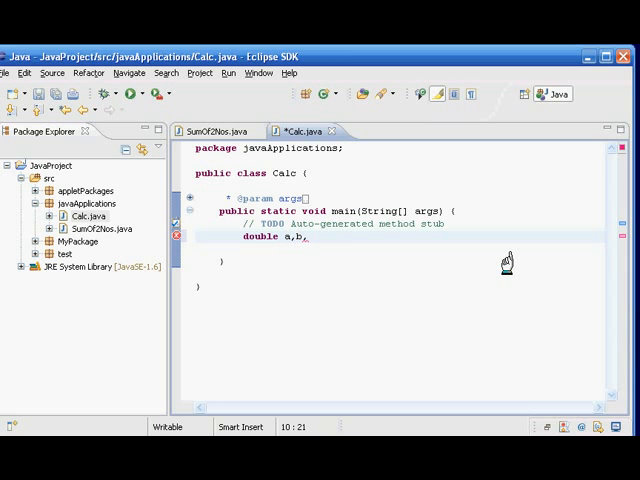
type("ans;")
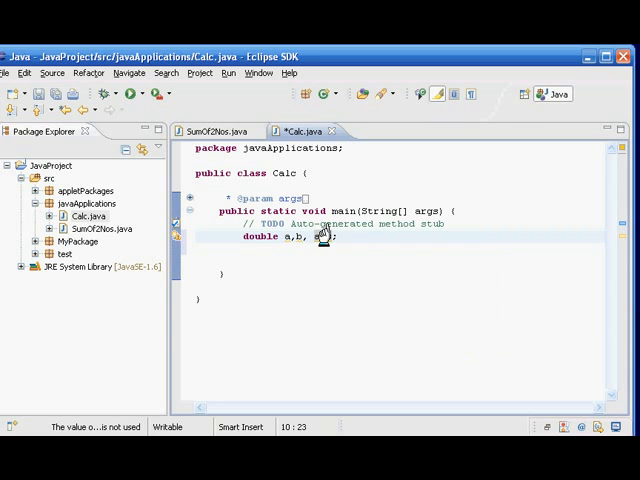
type("an")
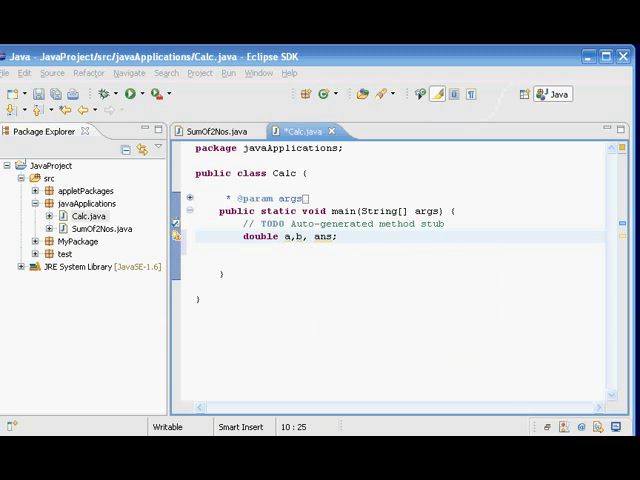
mouse_move(236, 160)
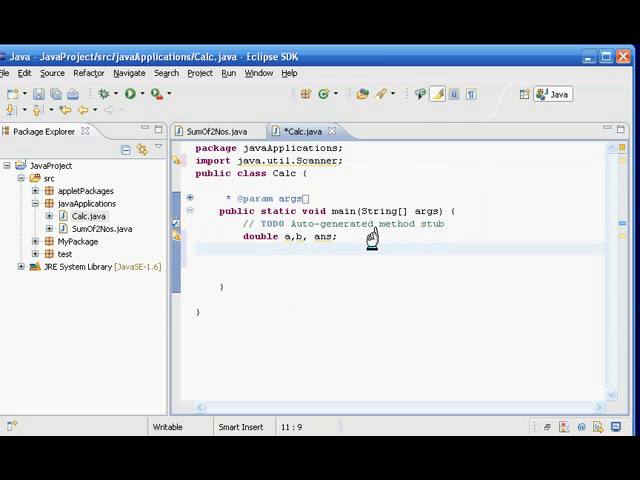
mouse_move(336, 260)
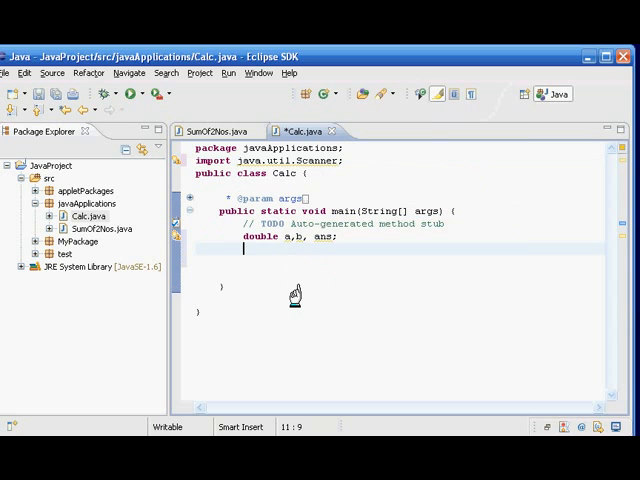
Add Scanner sc = new Scanner(System.in); below the variable declaration.
type("S")
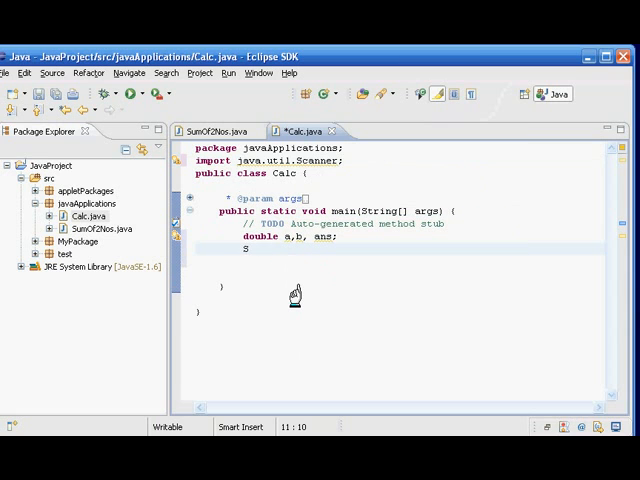
type("canner")
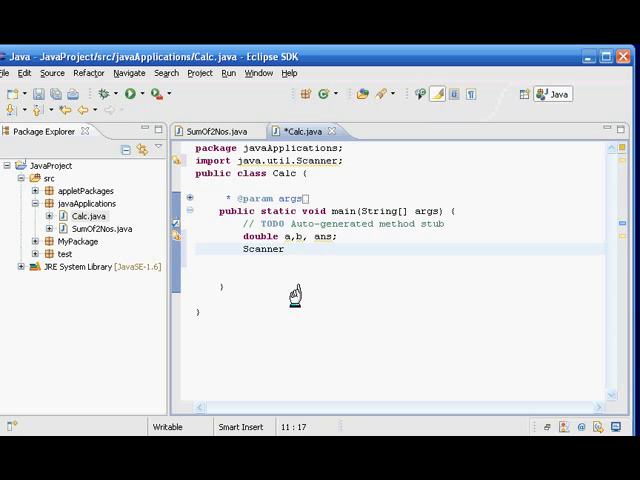
type("sc")
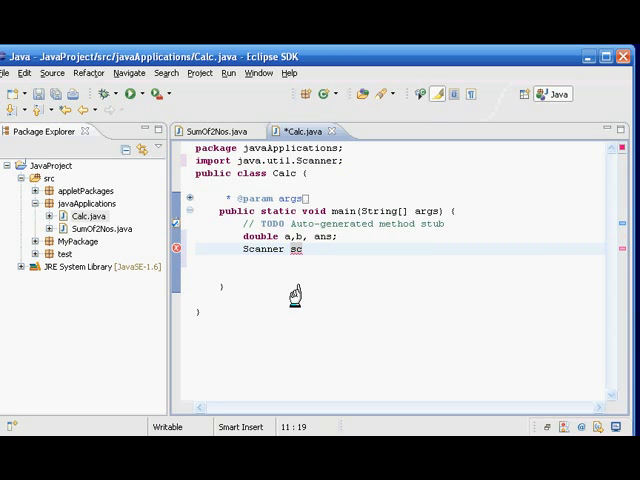
type("=")
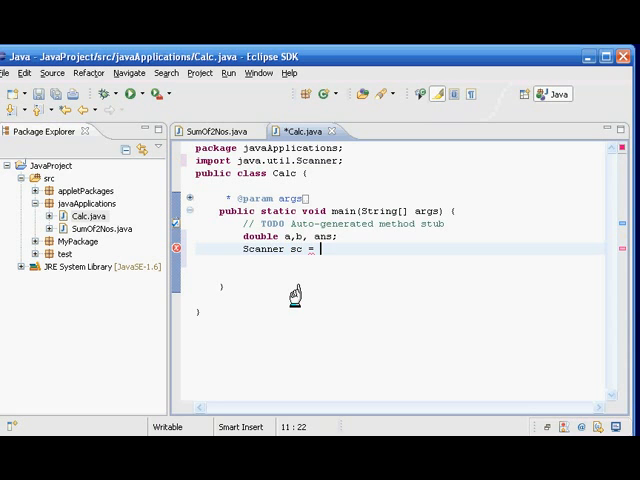
type("new")
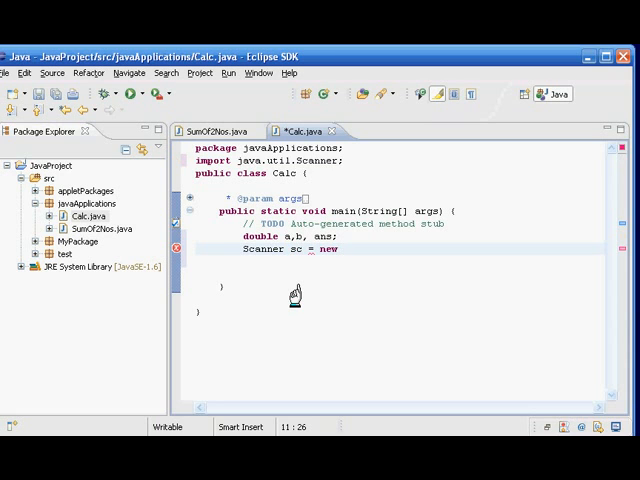
type("Scanner")
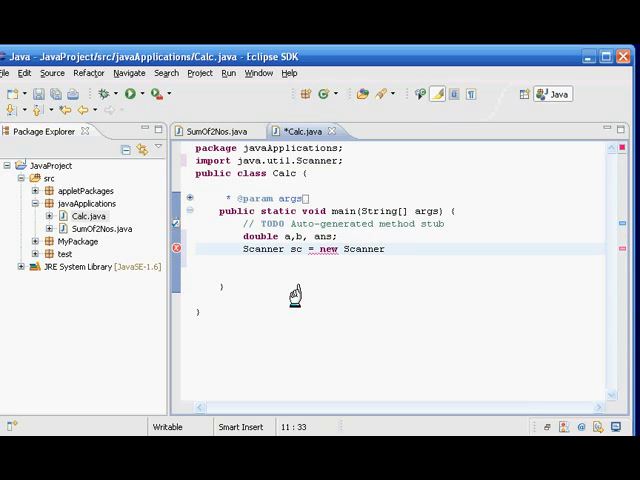
type("()")
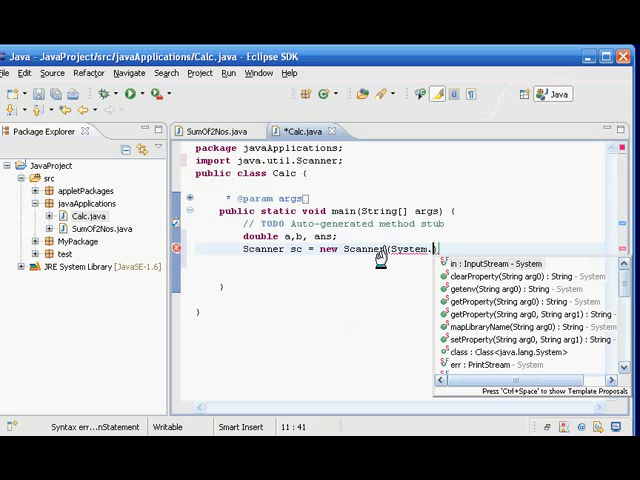
type("in")
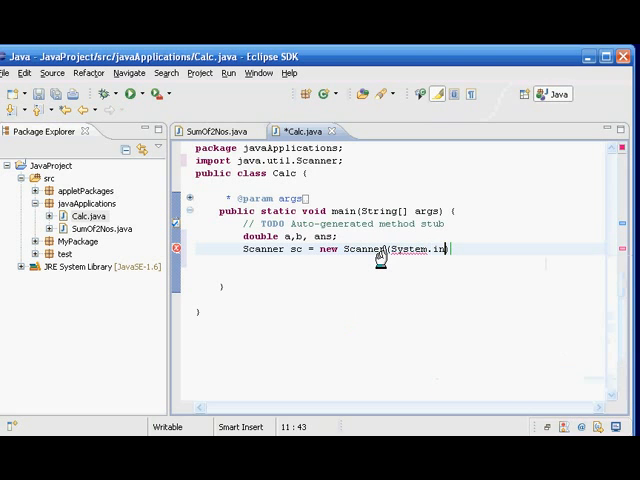
type(")")
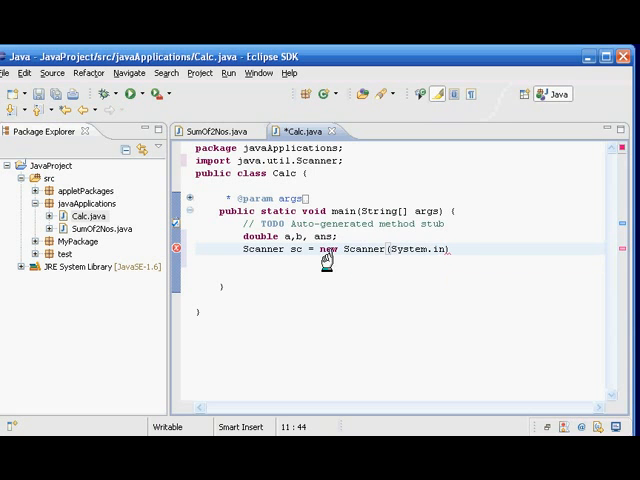
mouse_move(470, 250)
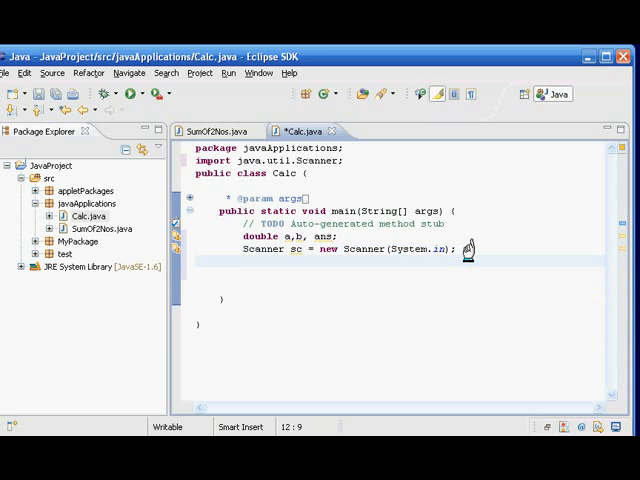
mouse_move(452, 264)
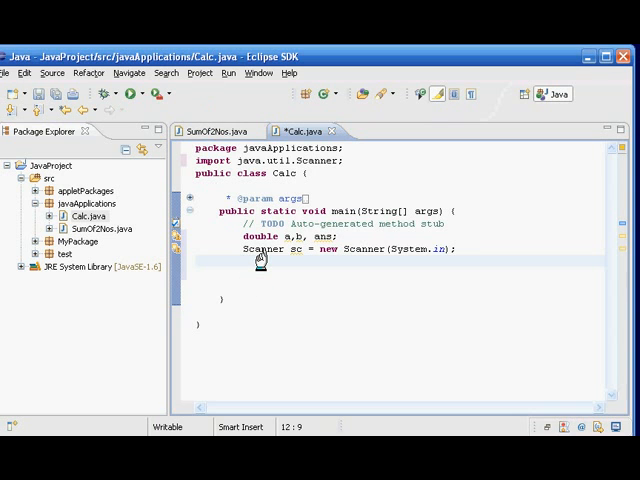
Print "Enter first num:" and read a with sc.nextDouble().
type("System.out.print(\"Enter first num:\");")
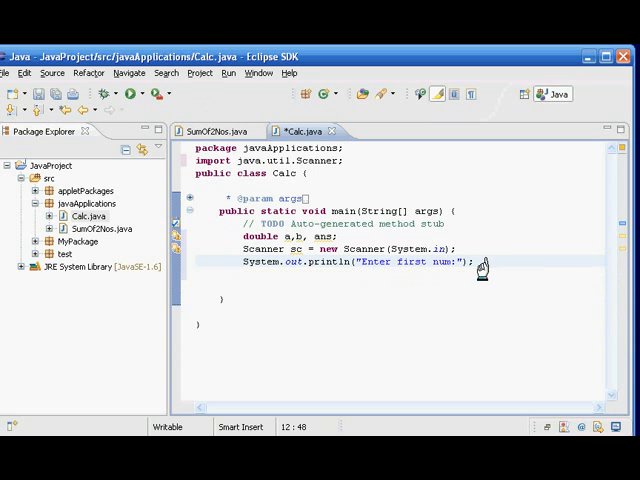
mouse_move(404, 268)
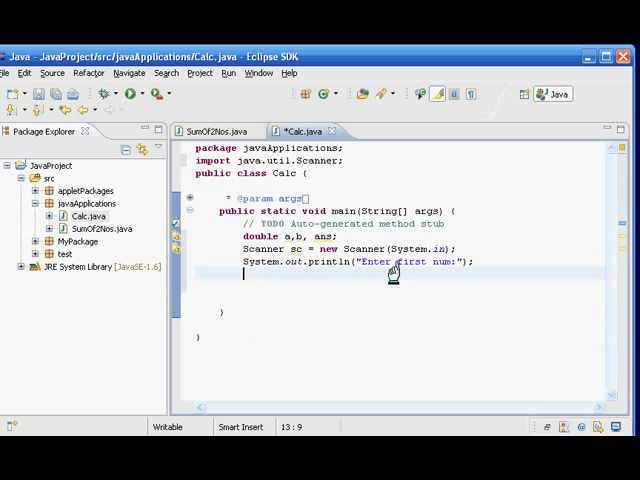
mouse_move(280, 276)
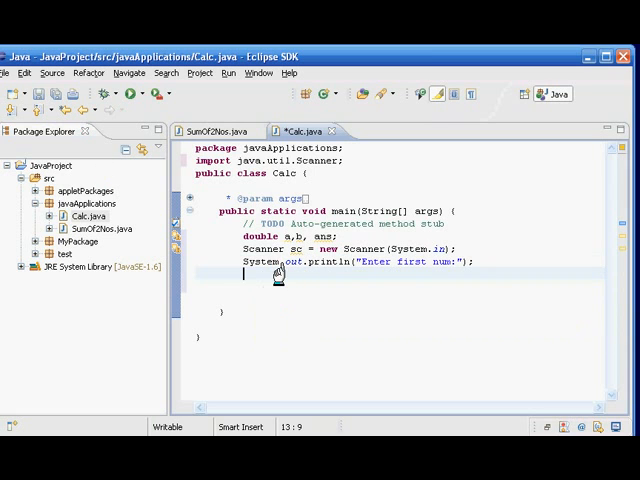
type("a=")
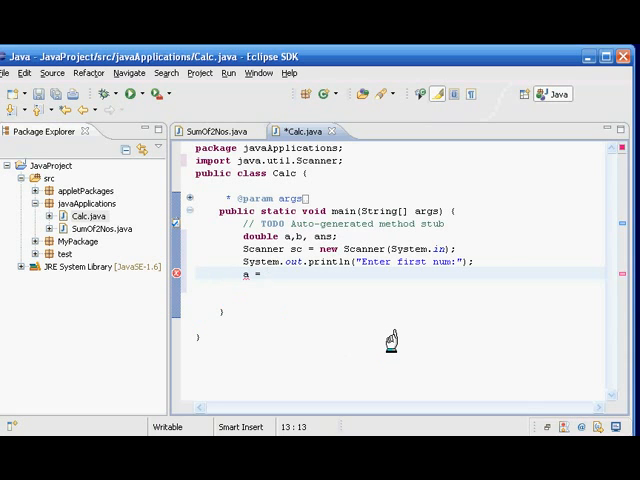
type("sc.nextDouble(")
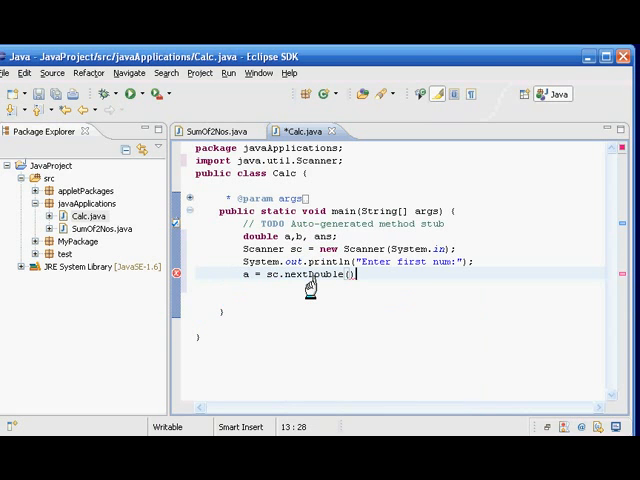
type(";")
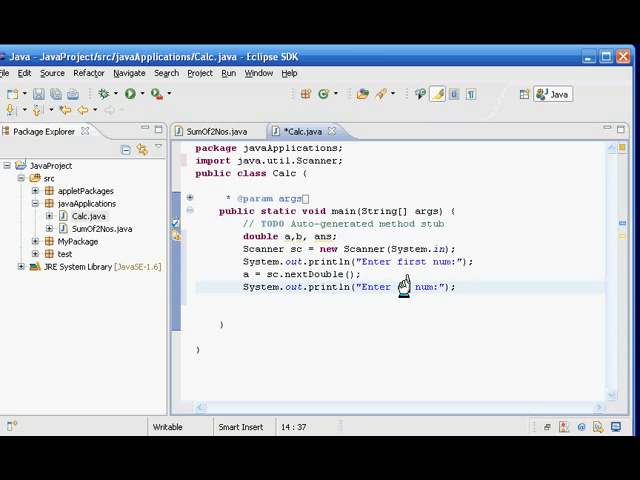
Print "Enter another num:" and read b with sc.nextDouble().
type("other")
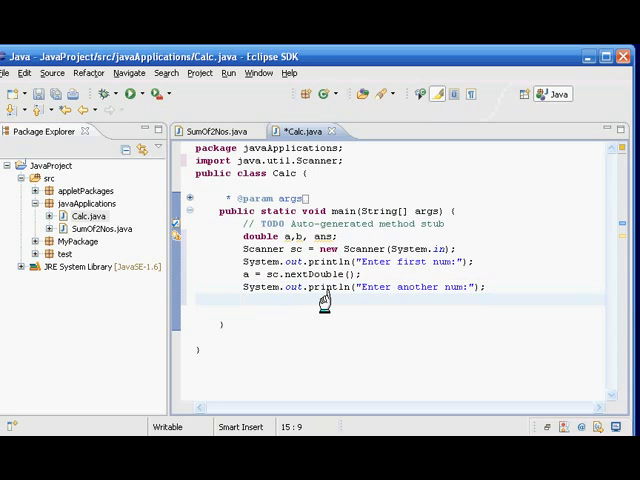
type("b =")
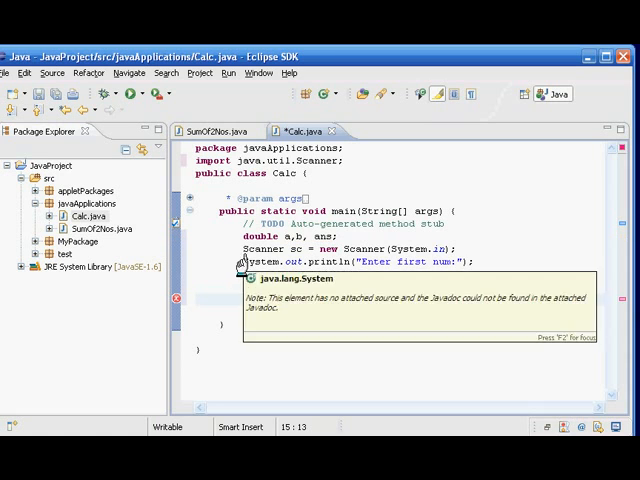
type("a = sc.nextDouble();")
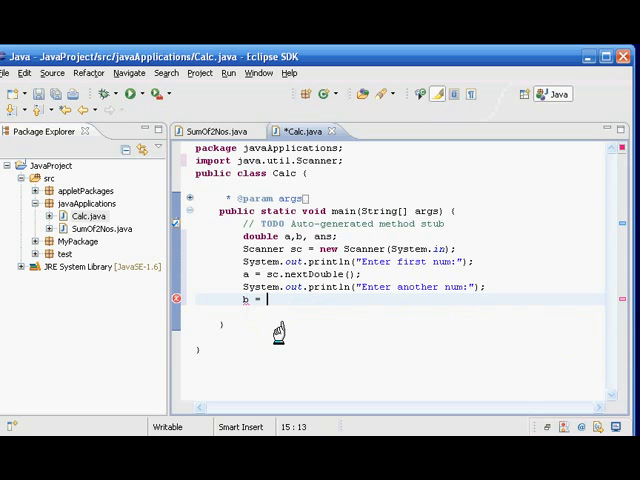
type("sc.")
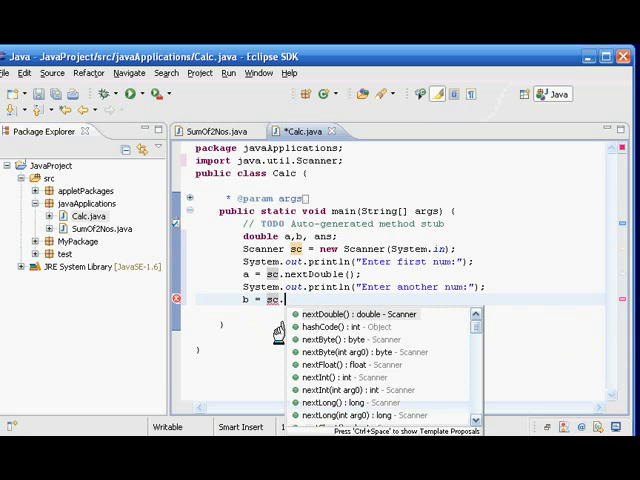
type("nextDouble(")
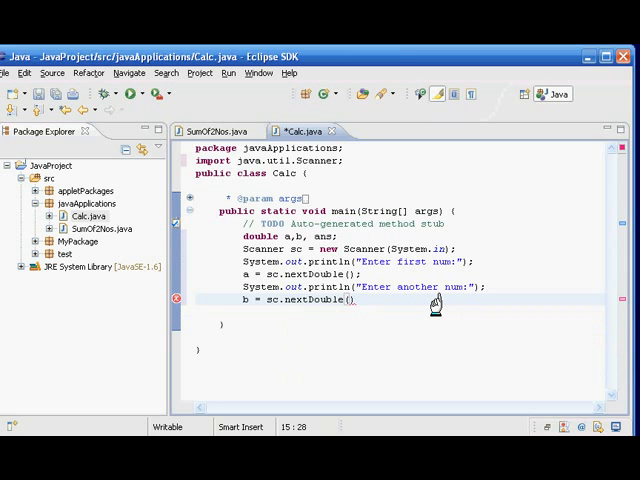
type(";")
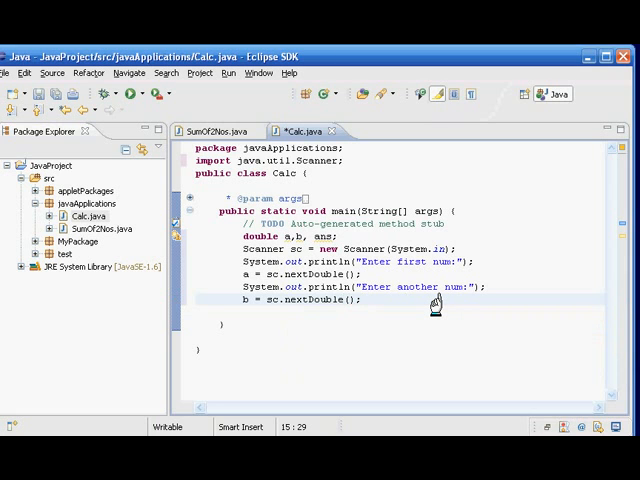
mouse_move(384, 308)
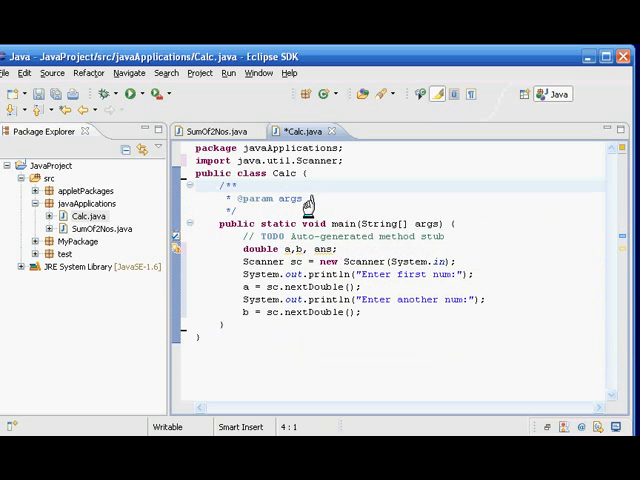
left_click(200, 196)
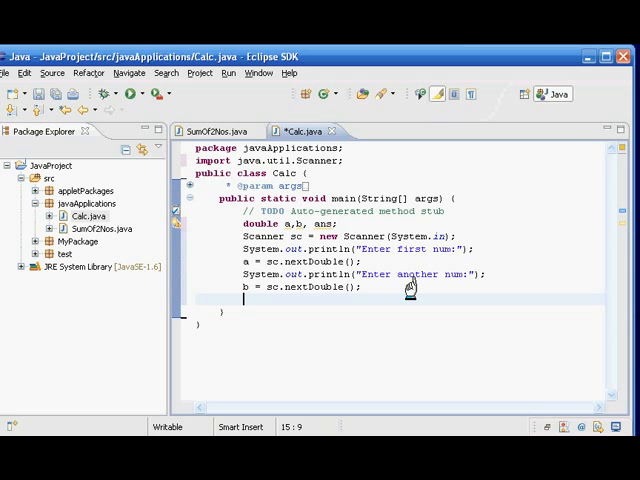
Compute ans = a * b and print "The answer is : " + ans.
type("a")
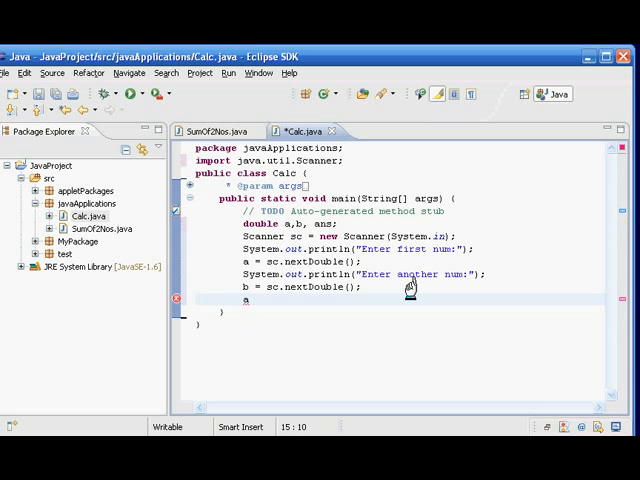
type("ns = a * b;")
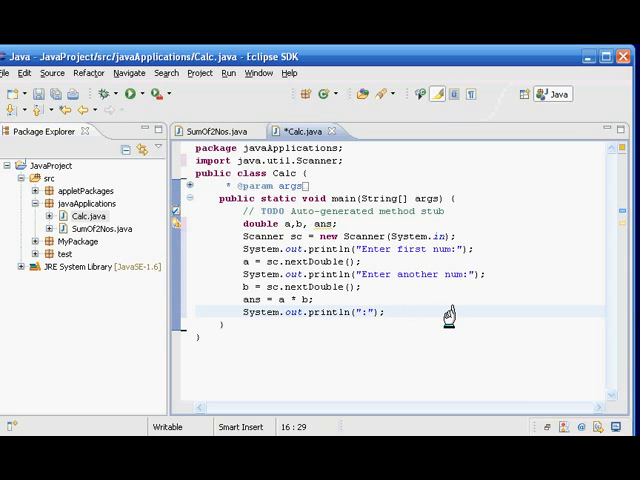
type("The e")
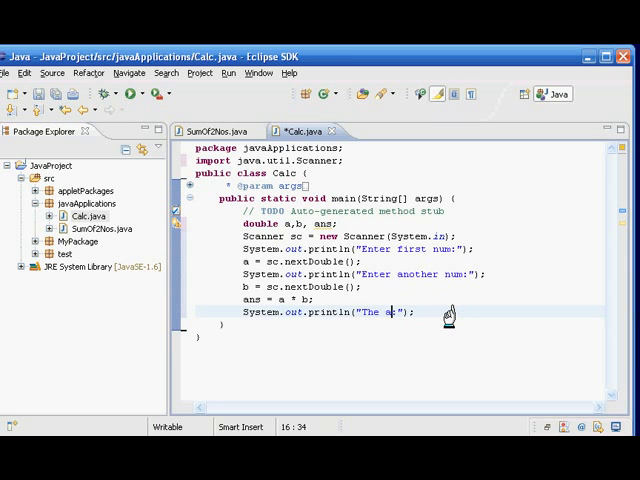
type("answer is")
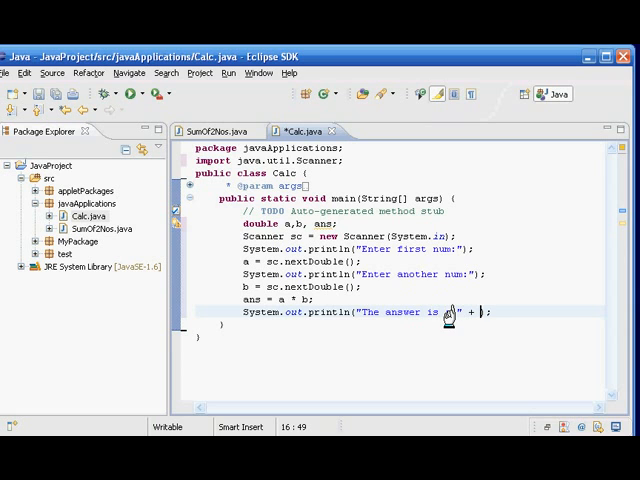
type("an")
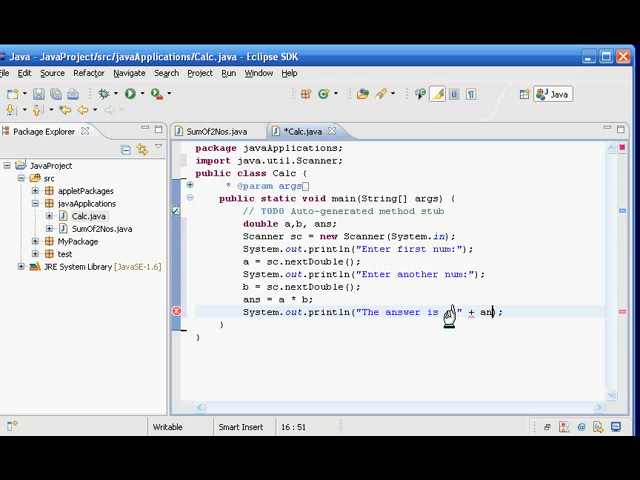
double_click(252, 300)
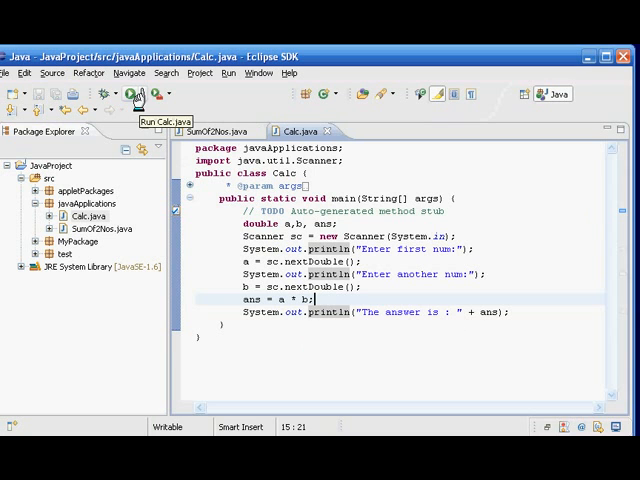
Run Calc and enter 10 and 20 in the Console.
left_click(132, 92)
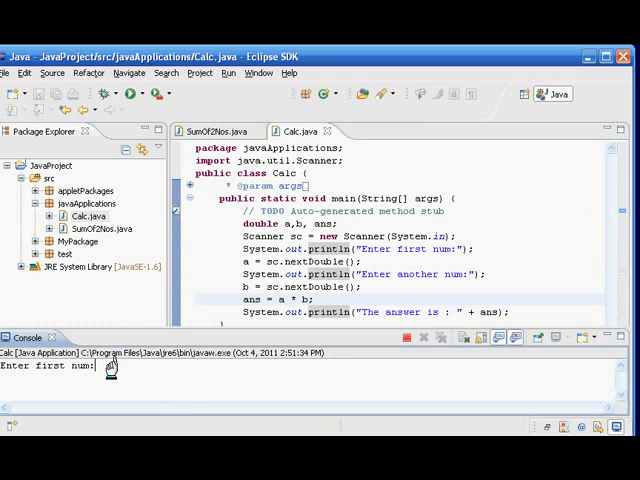
type("10")
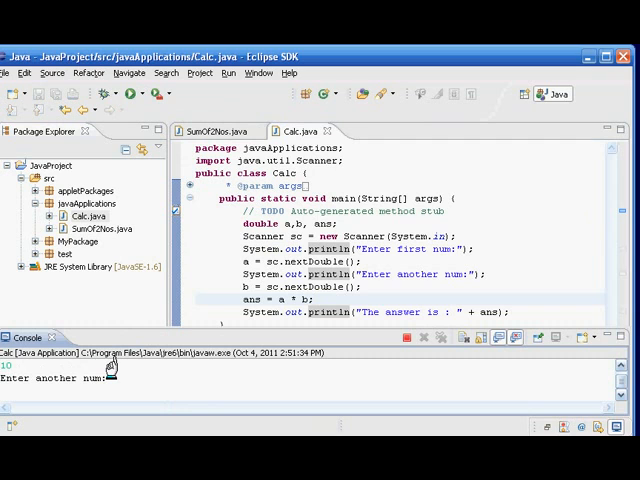
type("20")
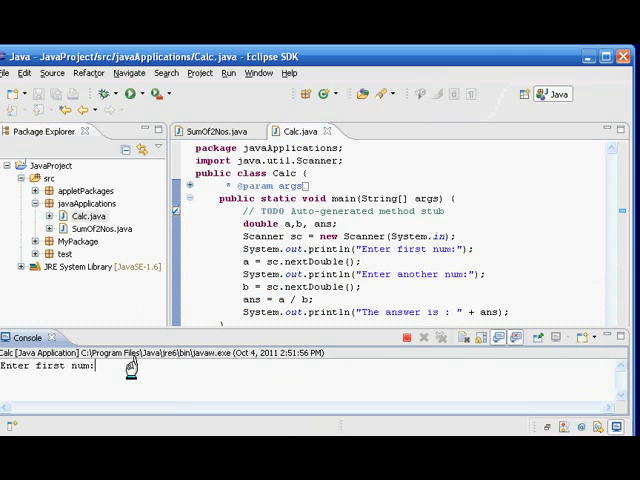
mouse_move(138, 376)
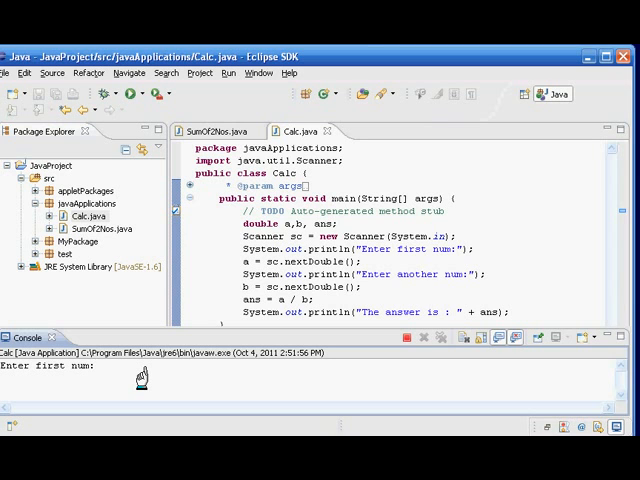
Enter 10 and 20 again in the Console for the rerun.
type("1000")
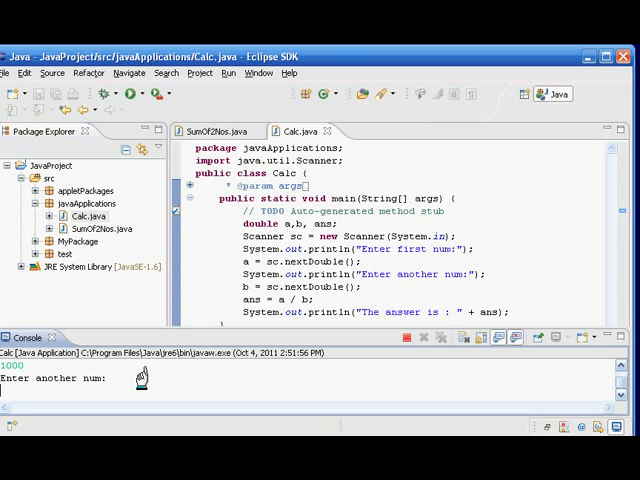
type("20")
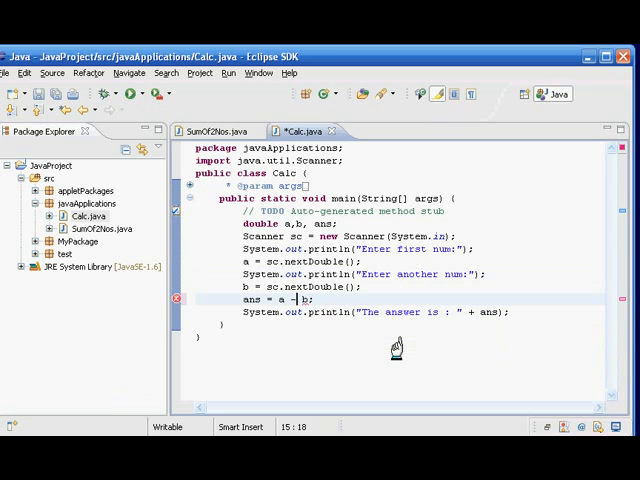
mouse_move(300, 324)
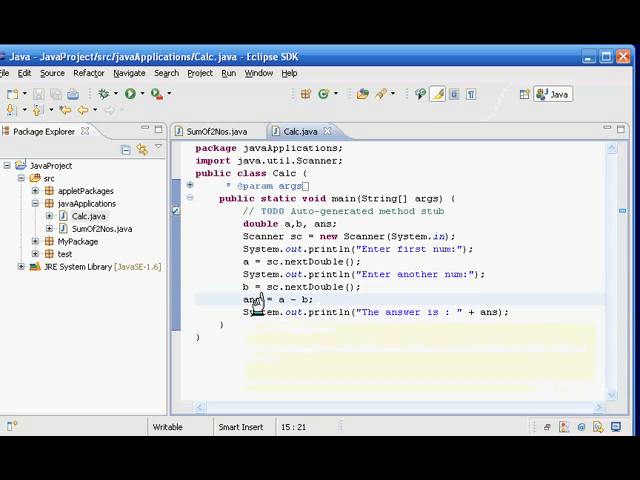
Change the calculation to ans = a - b, run Calc and enter 15.
double_click(252, 300)
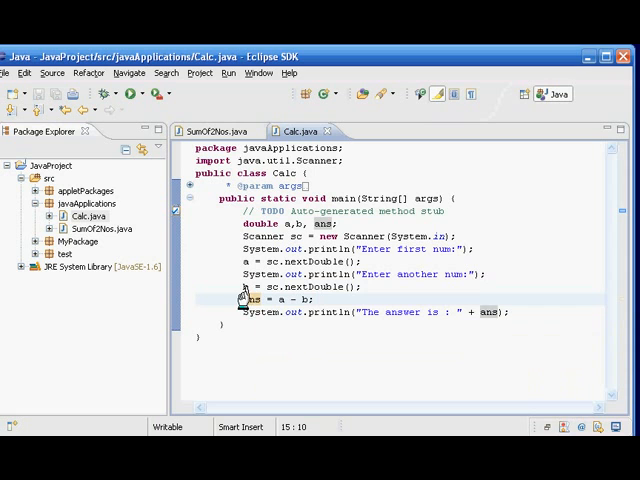
left_click(124, 92)
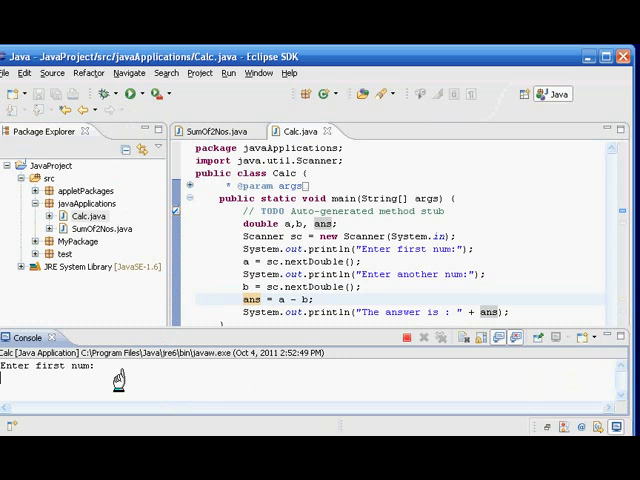
type("15")
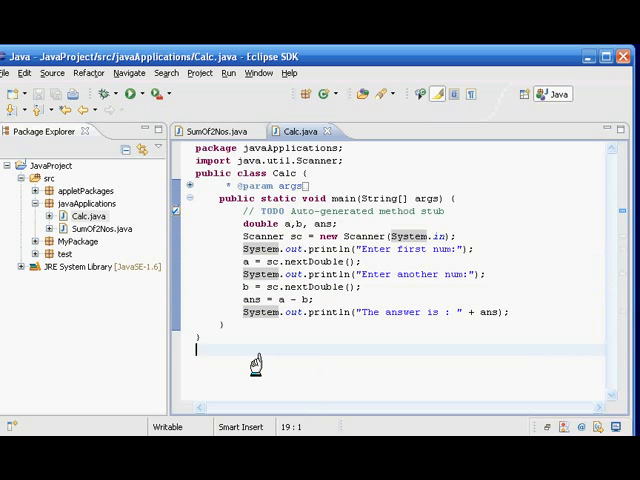
mouse_move(358, 316)
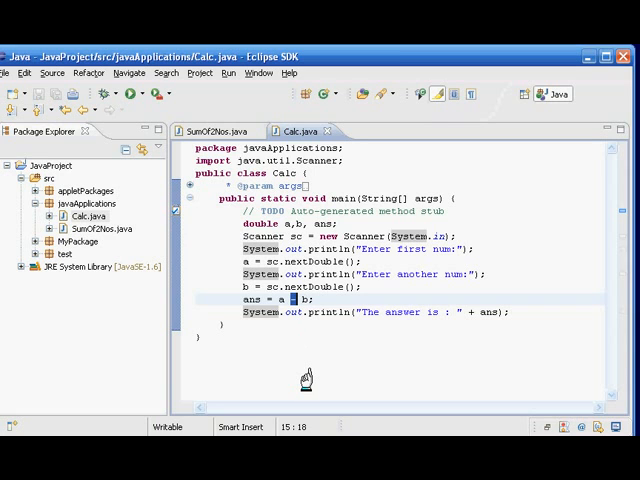
Switch the operator to *, then to % (ans = a % b), run Calc and enter 10.
type("*")
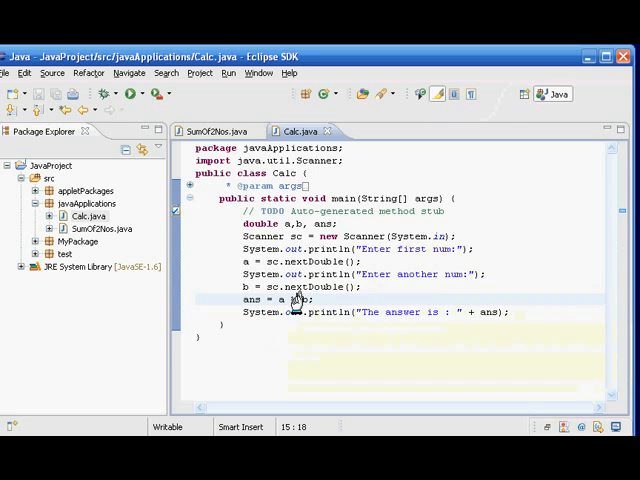
type("%")
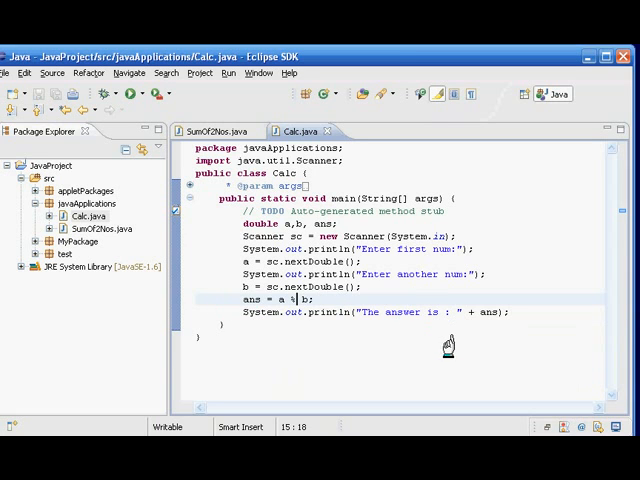
mouse_move(404, 296)
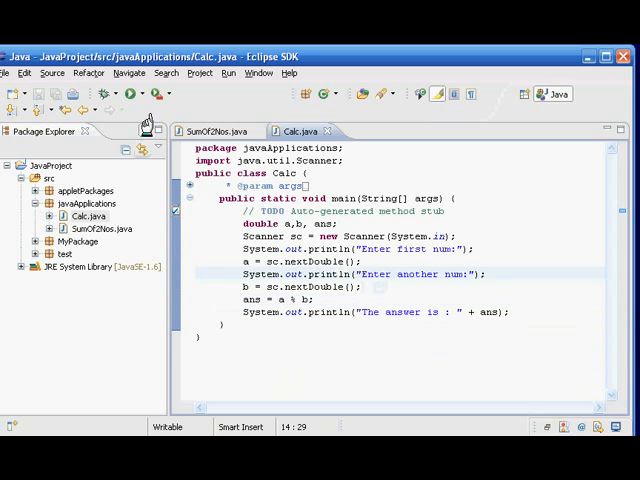
left_click(128, 92)
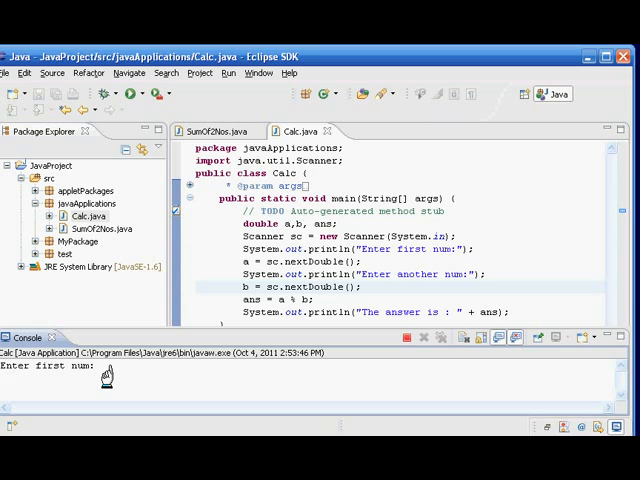
type("10")
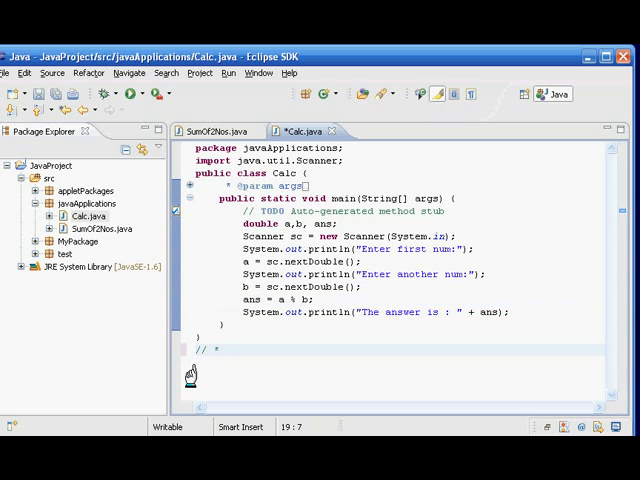
Add the comment // * / - + % listing the operators below the class.
type("/")
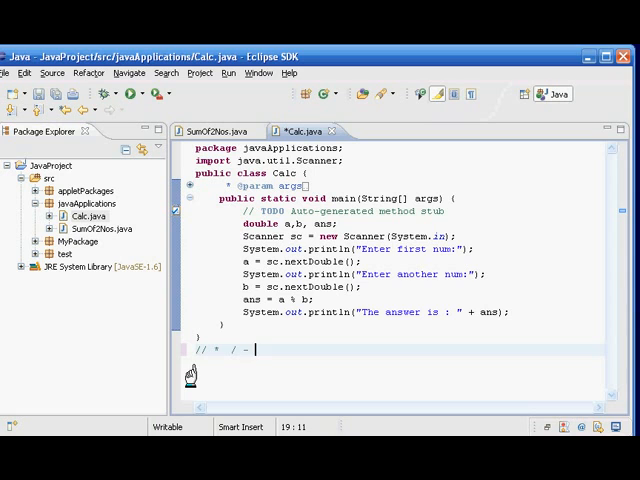
type("+")
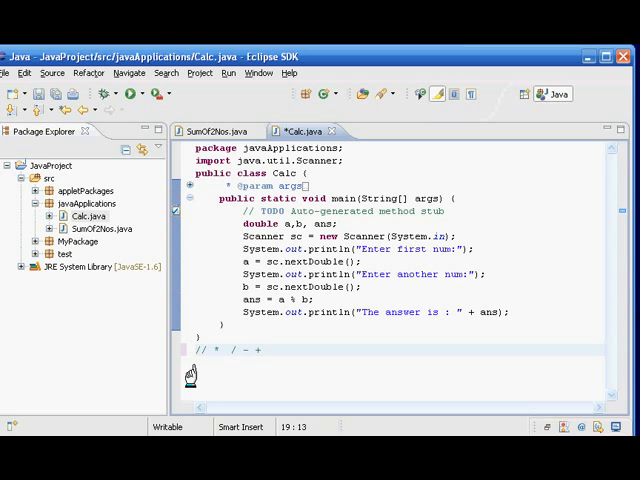
type("%")
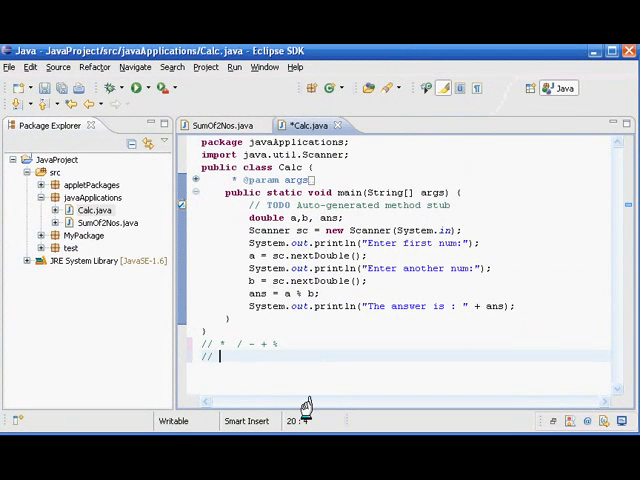
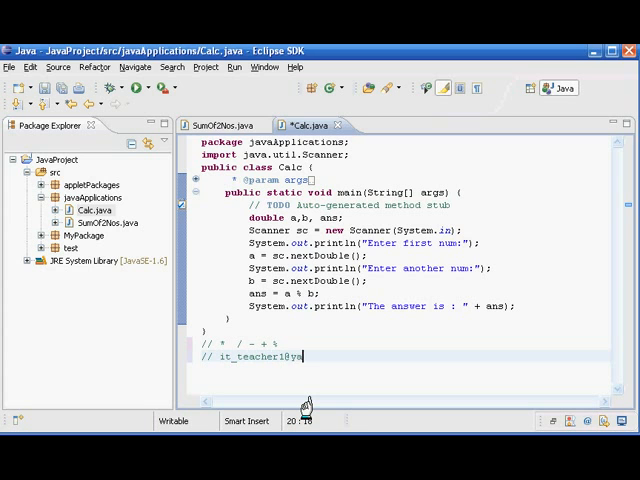